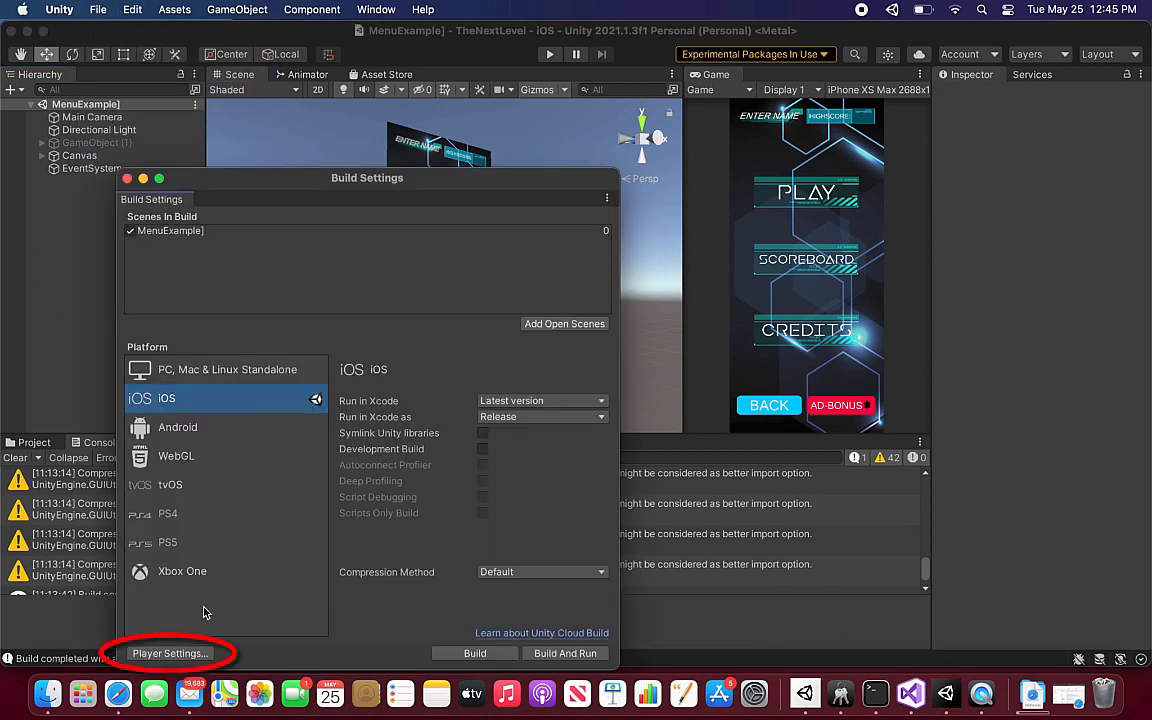
# Bring up Player Settings from Build Settings and scroll to the Version field showing 1.
pyautogui.click(176, 652)
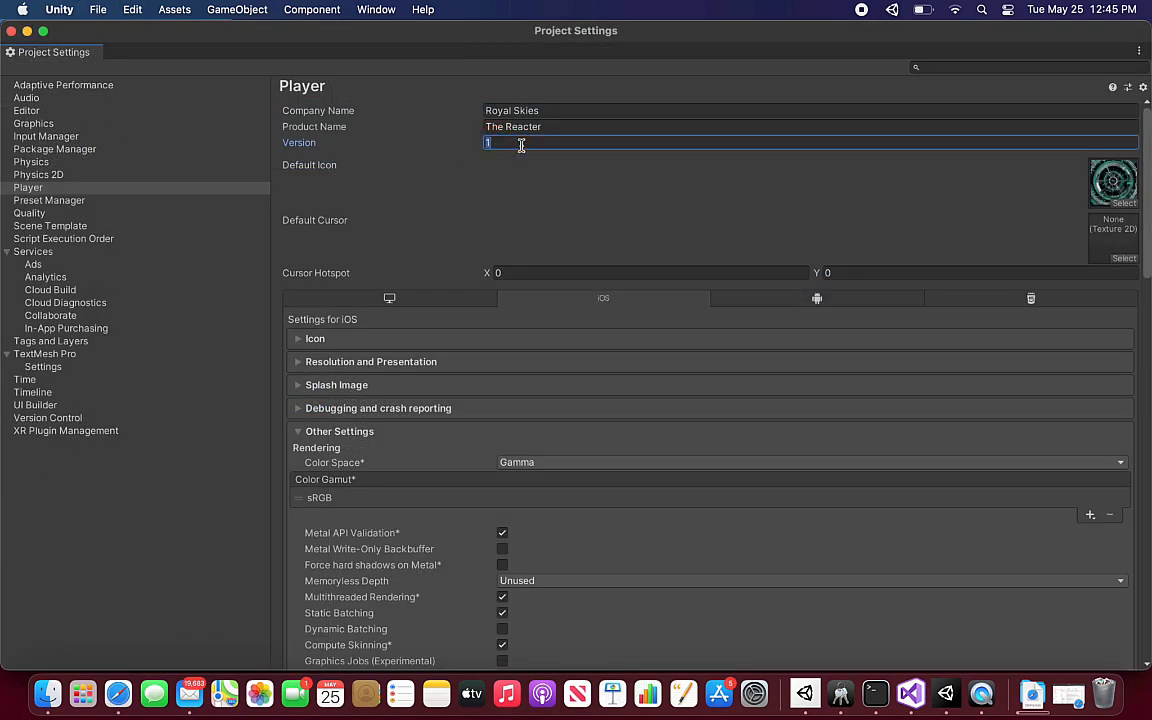
pyautogui.scroll(-3)
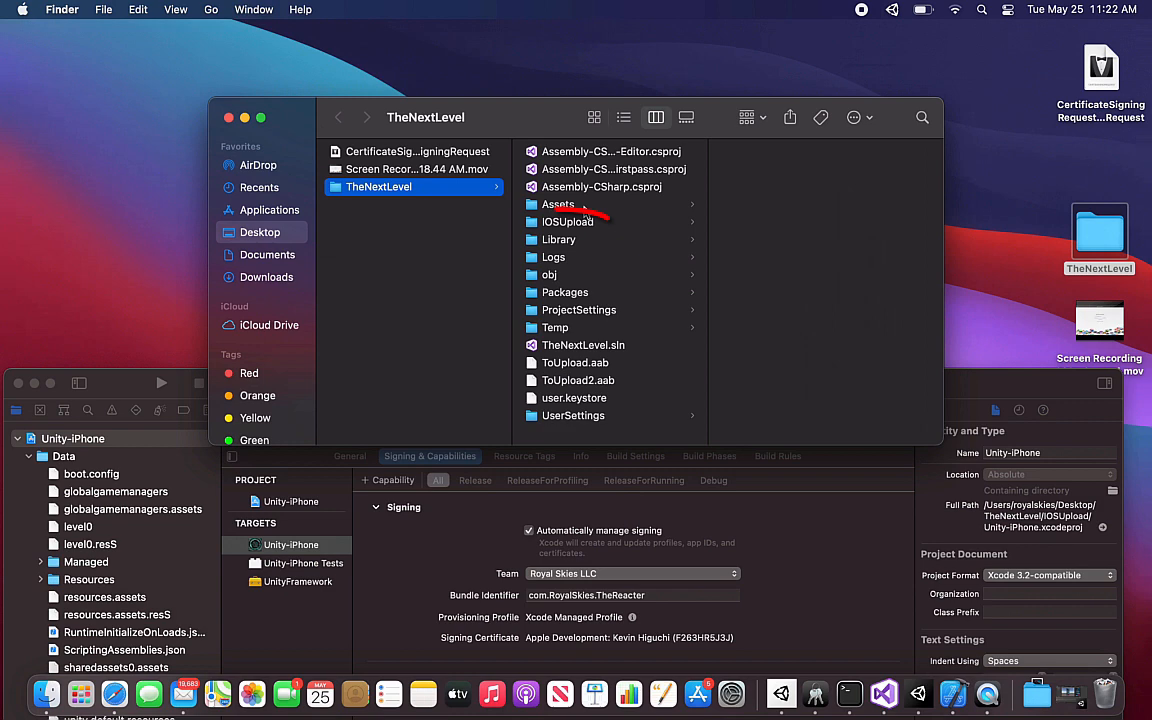
# Open Unity-iPhone.xcodeproj from iOSUpload and view its General identity showing version 2, build 1.
pyautogui.click(568, 222)
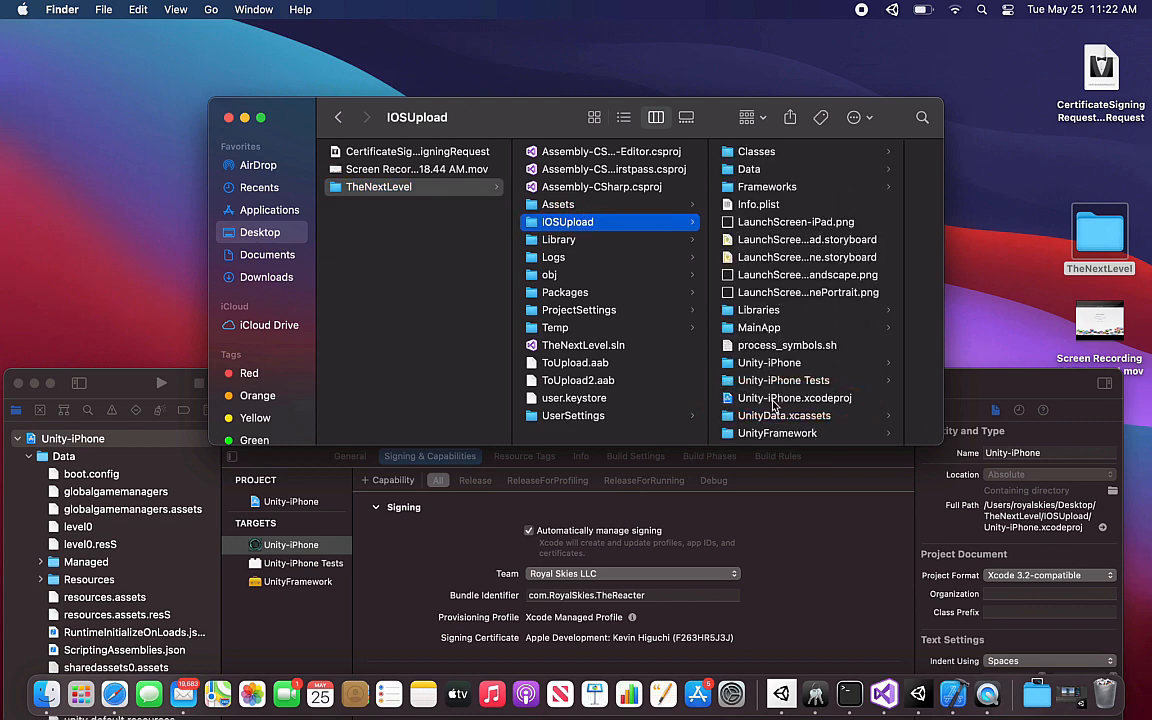
pyautogui.click(364, 88)
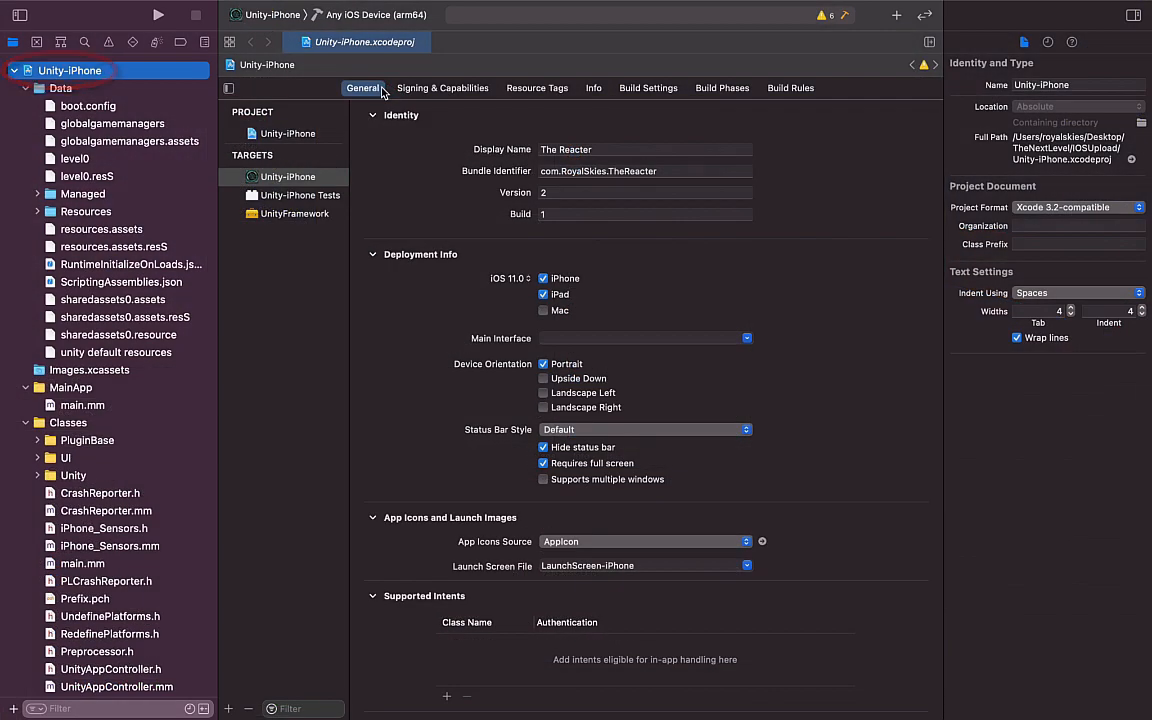
pyautogui.click(442, 88)
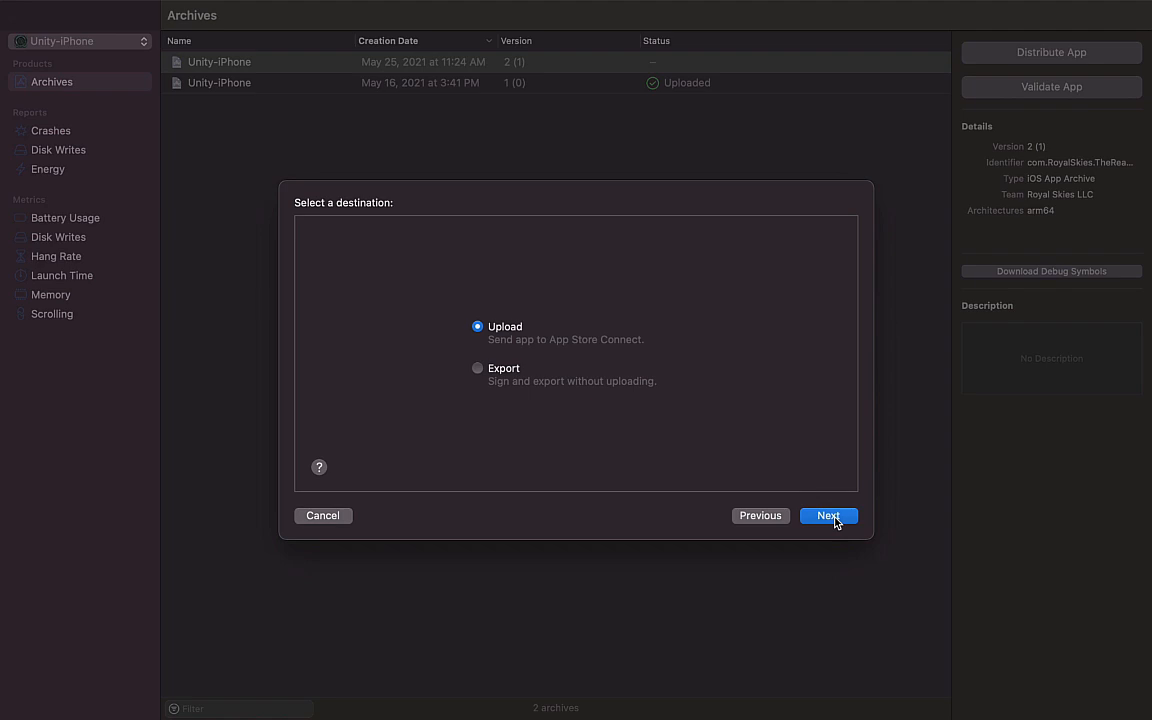
# Distribute the version 2 archive with Upload as destination to App Store Connect.
pyautogui.click(828, 516)
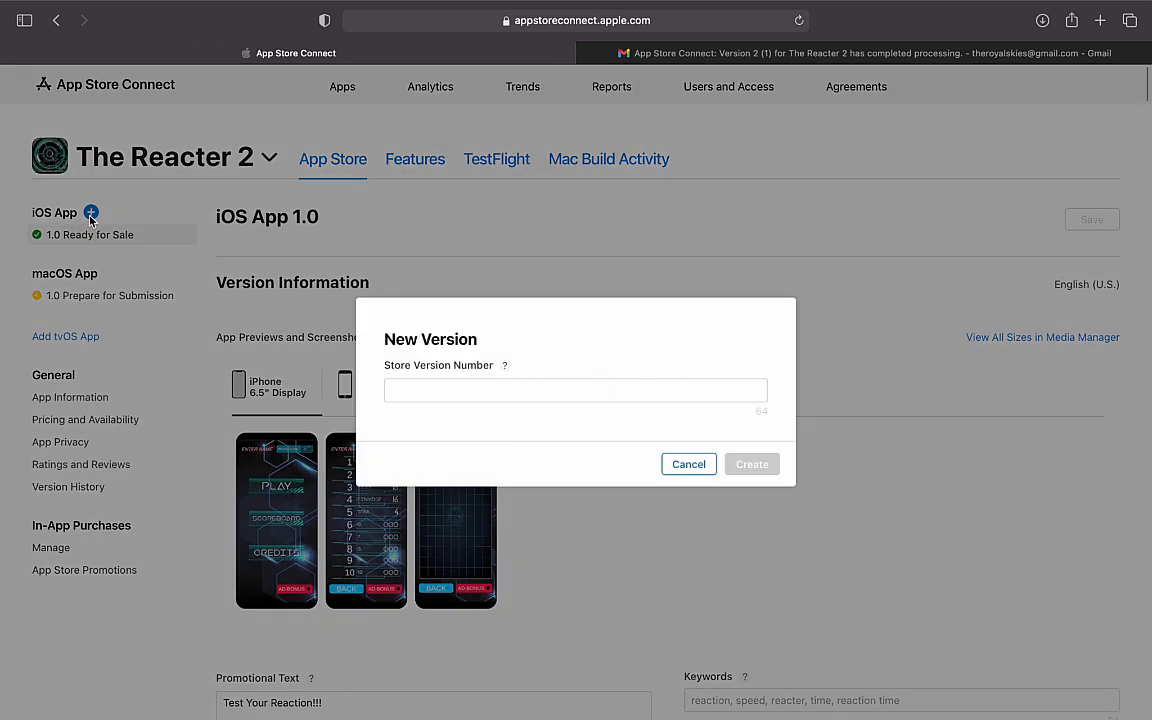
# Enter 2.0 as the Store Version Number for The Reacter 2 and create it.
pyautogui.click(752, 464)
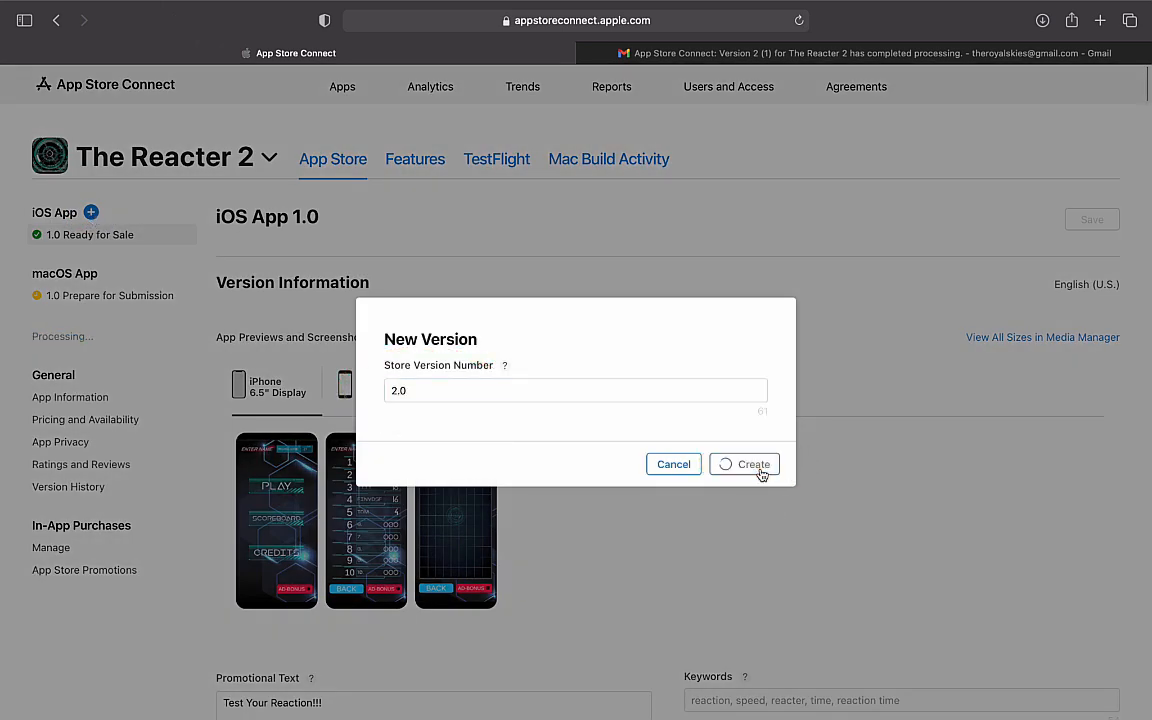
pyautogui.click(744, 464)
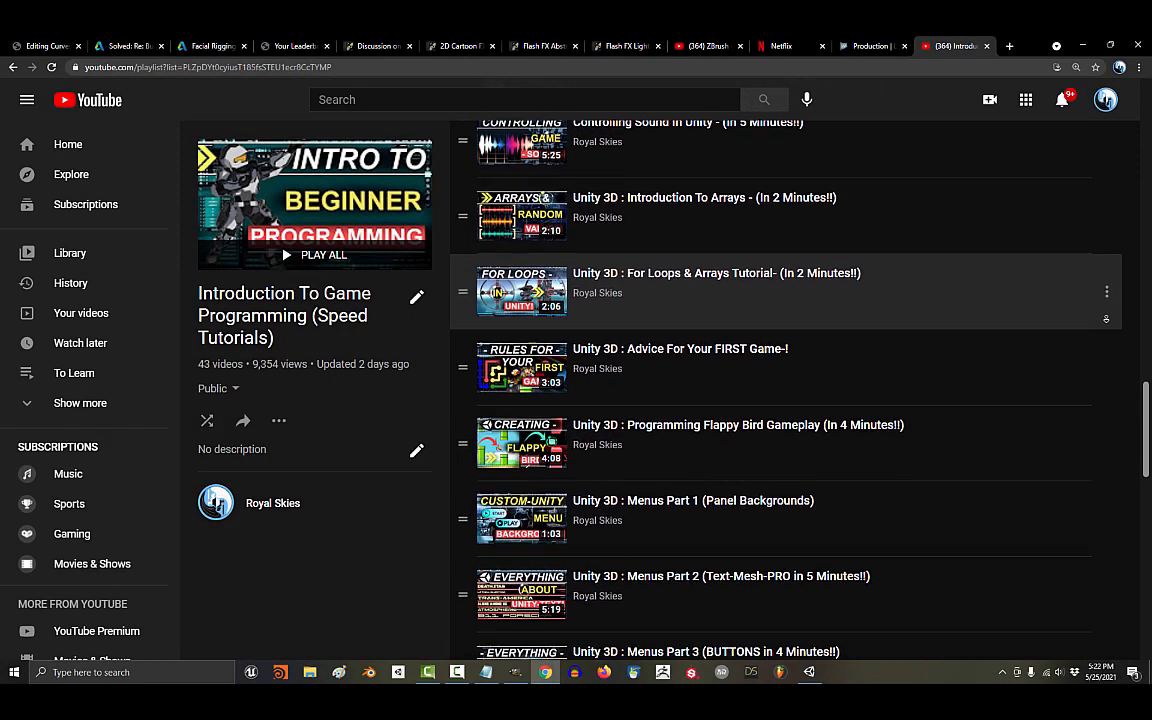
pyautogui.scroll(-3)
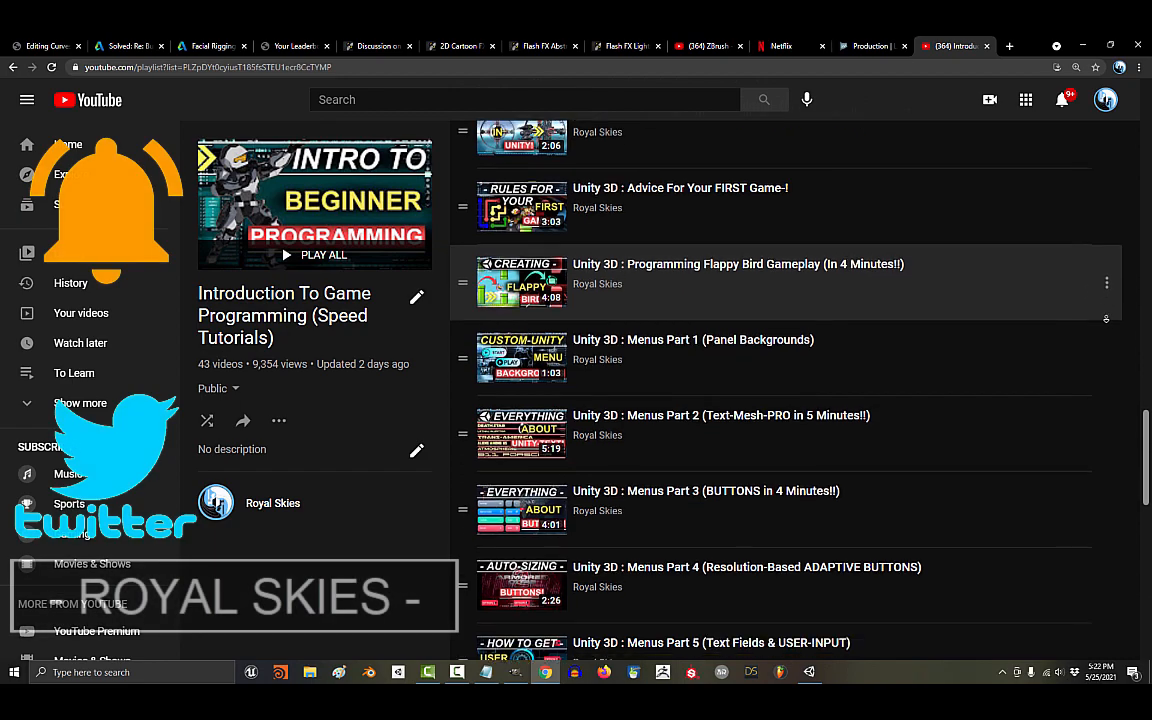
pyautogui.scroll(-3)
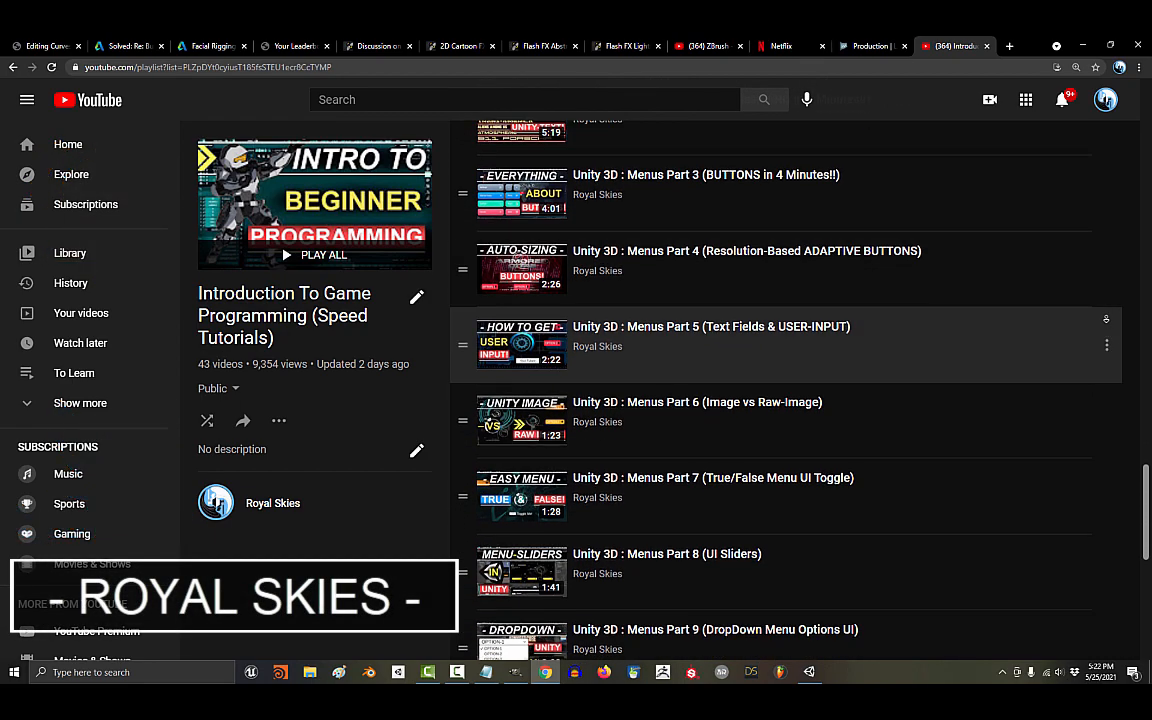
pyautogui.scroll(-3)
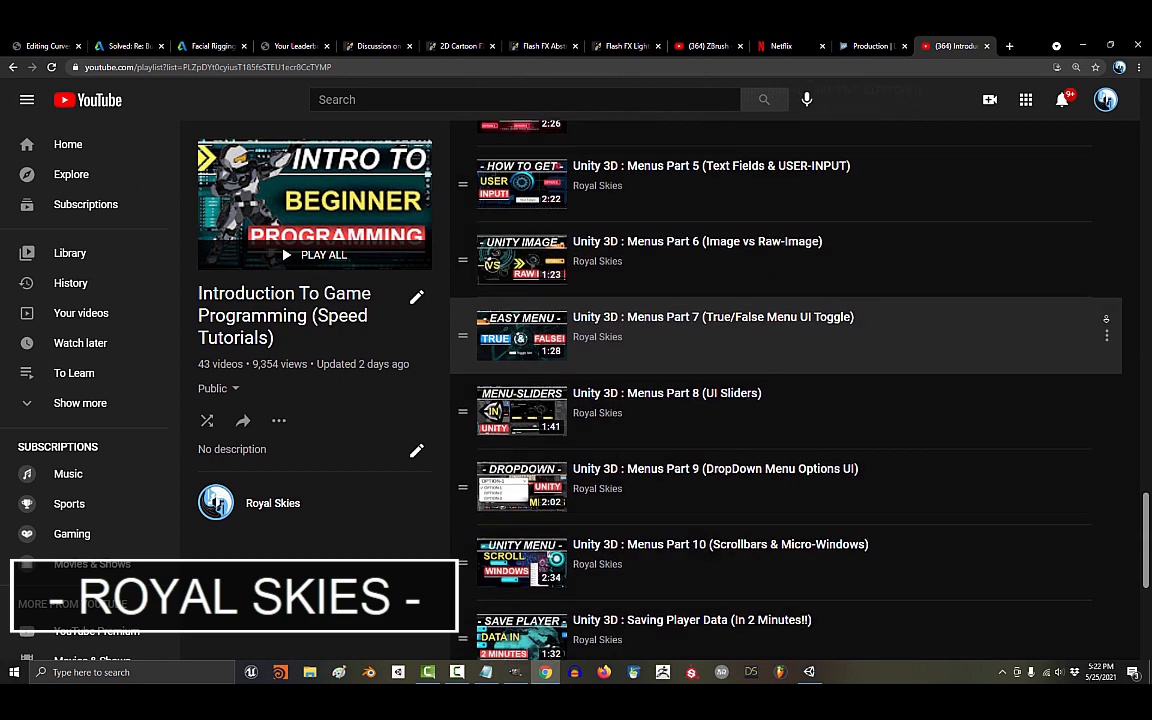